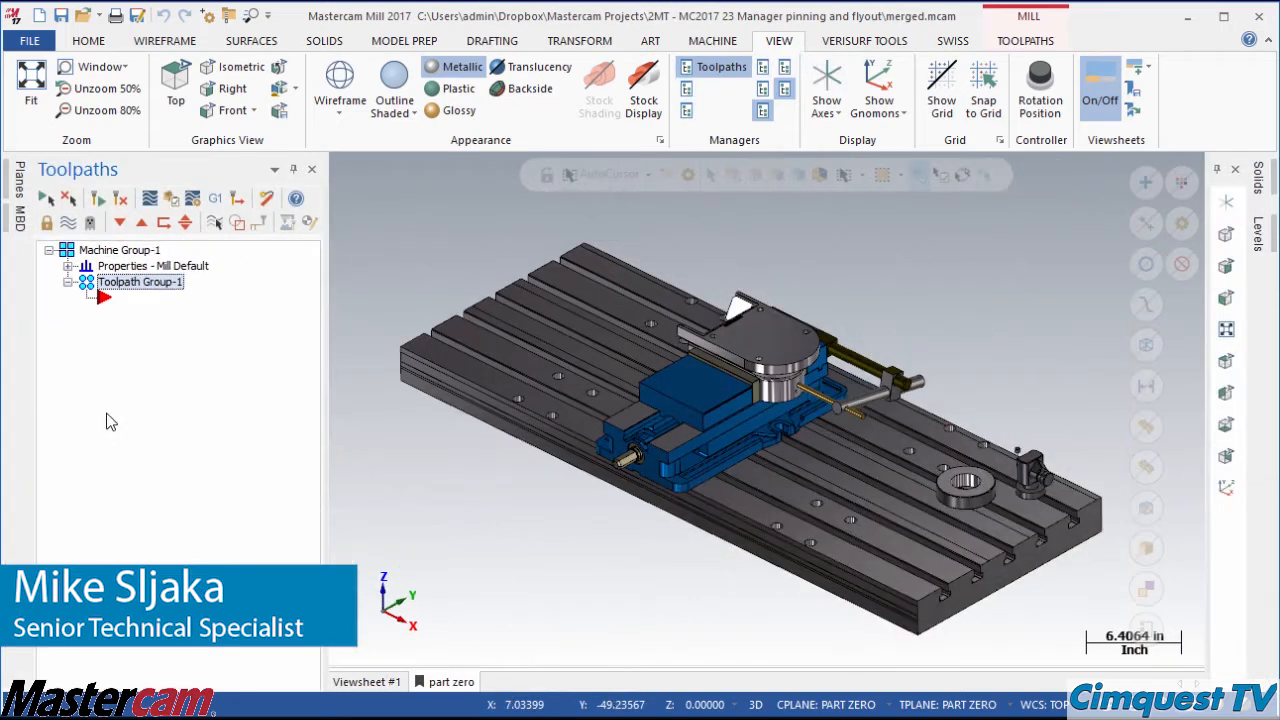
# Step: Select the manager area at the left margin to begin docking the floating managers
pyautogui.click(16, 180)
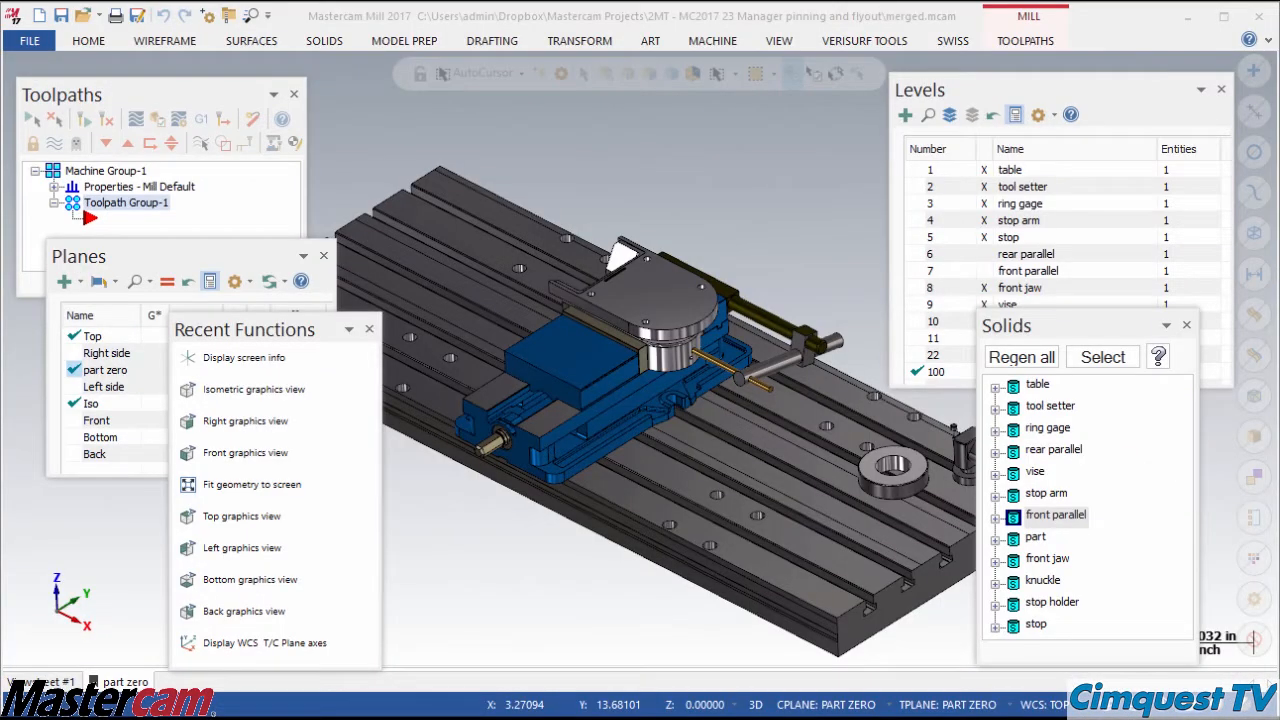
pyautogui.moveTo(328, 22)
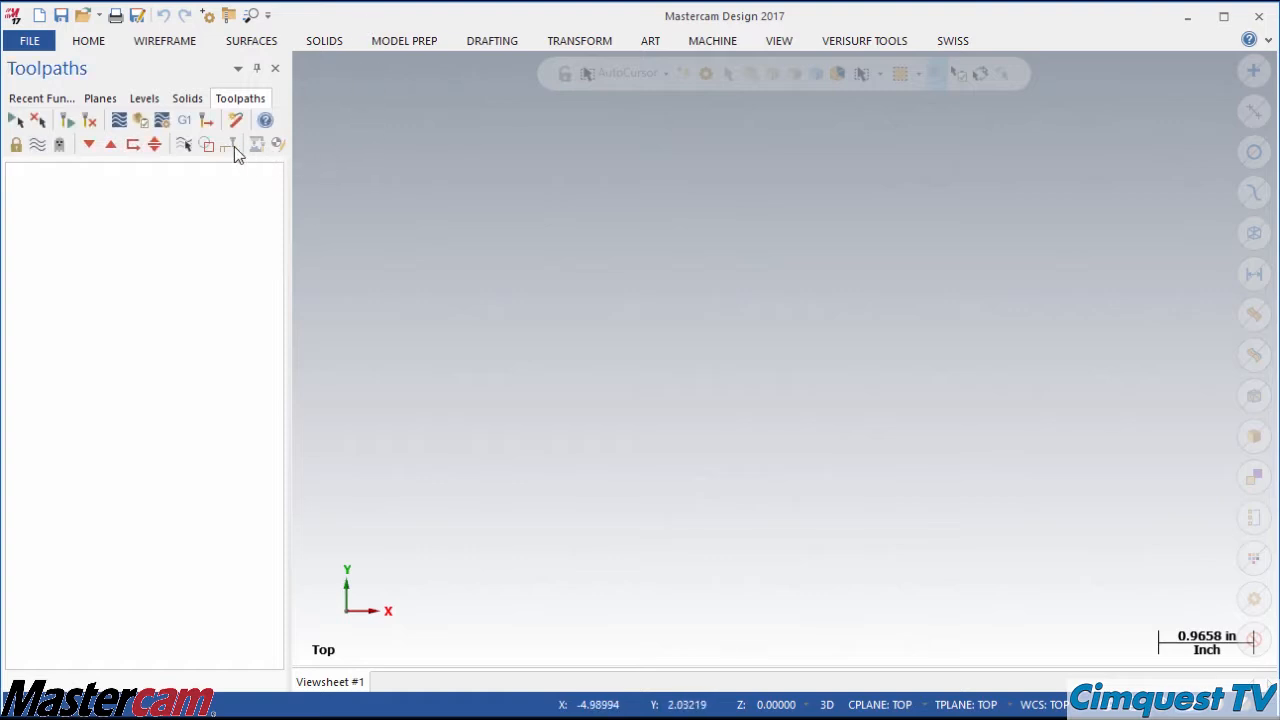
pyautogui.moveTo(144, 98)
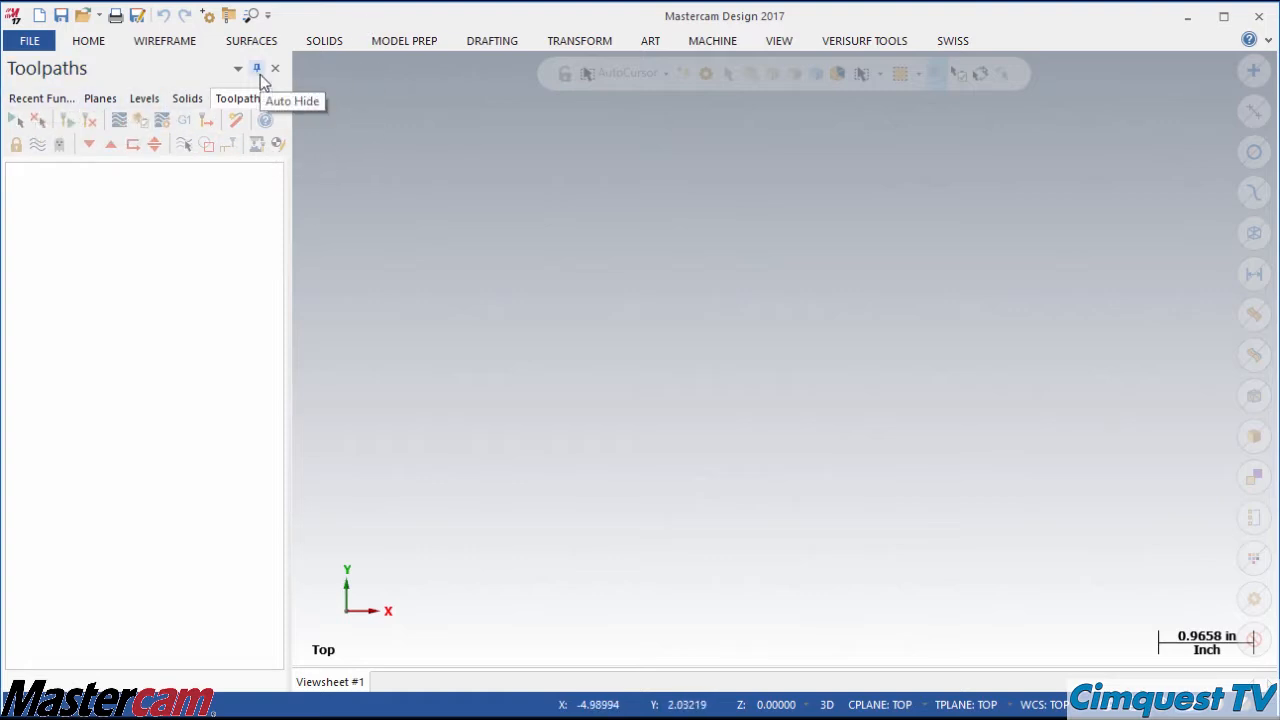
pyautogui.click(256, 68)
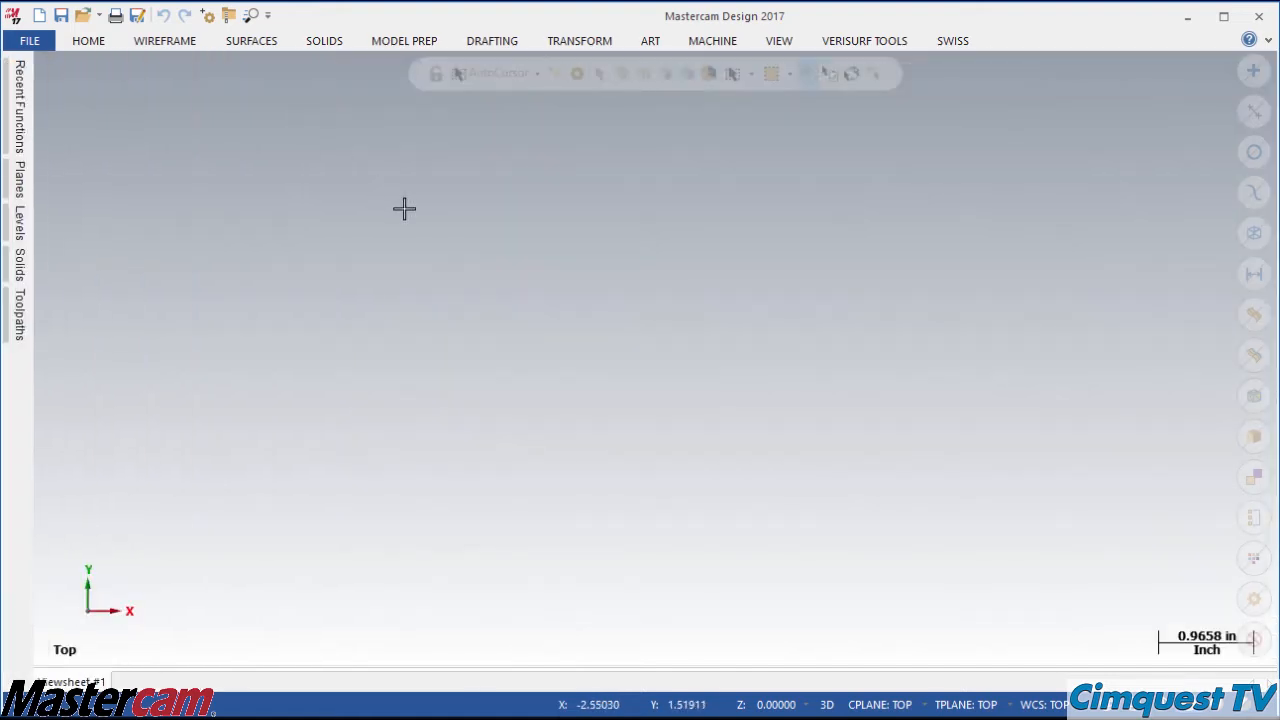
pyautogui.click(20, 310)
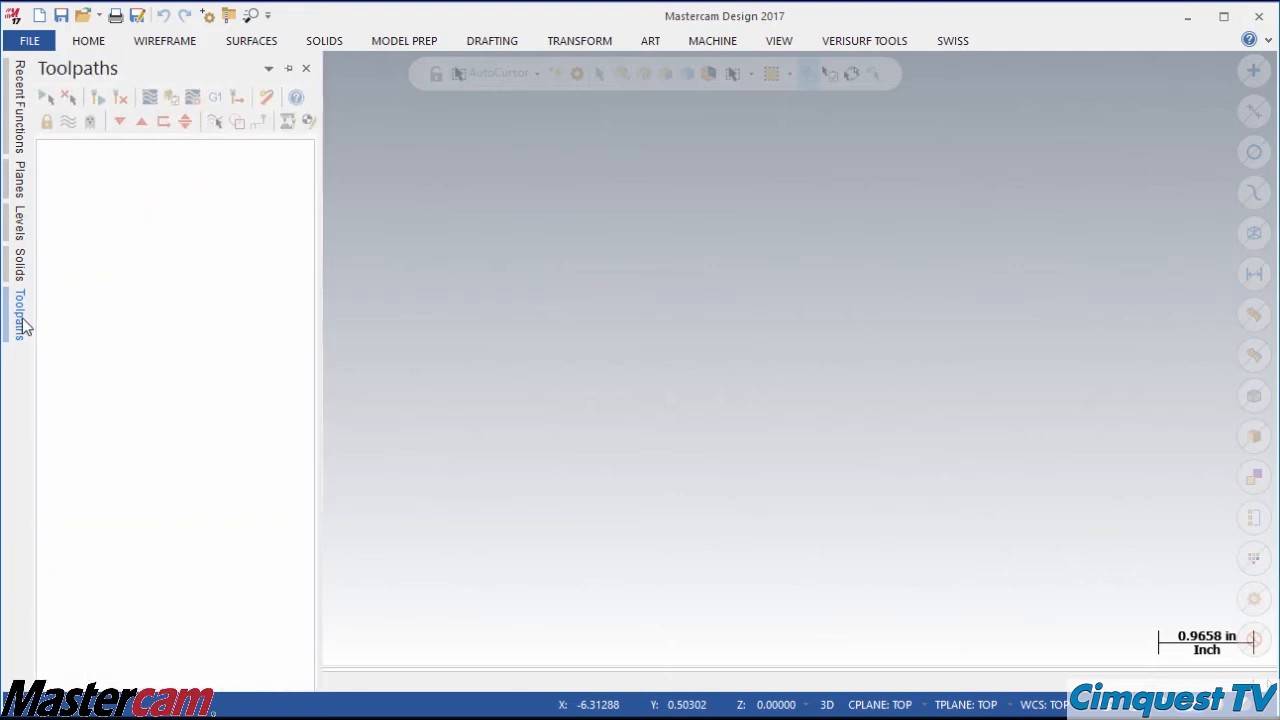
pyautogui.click(20, 256)
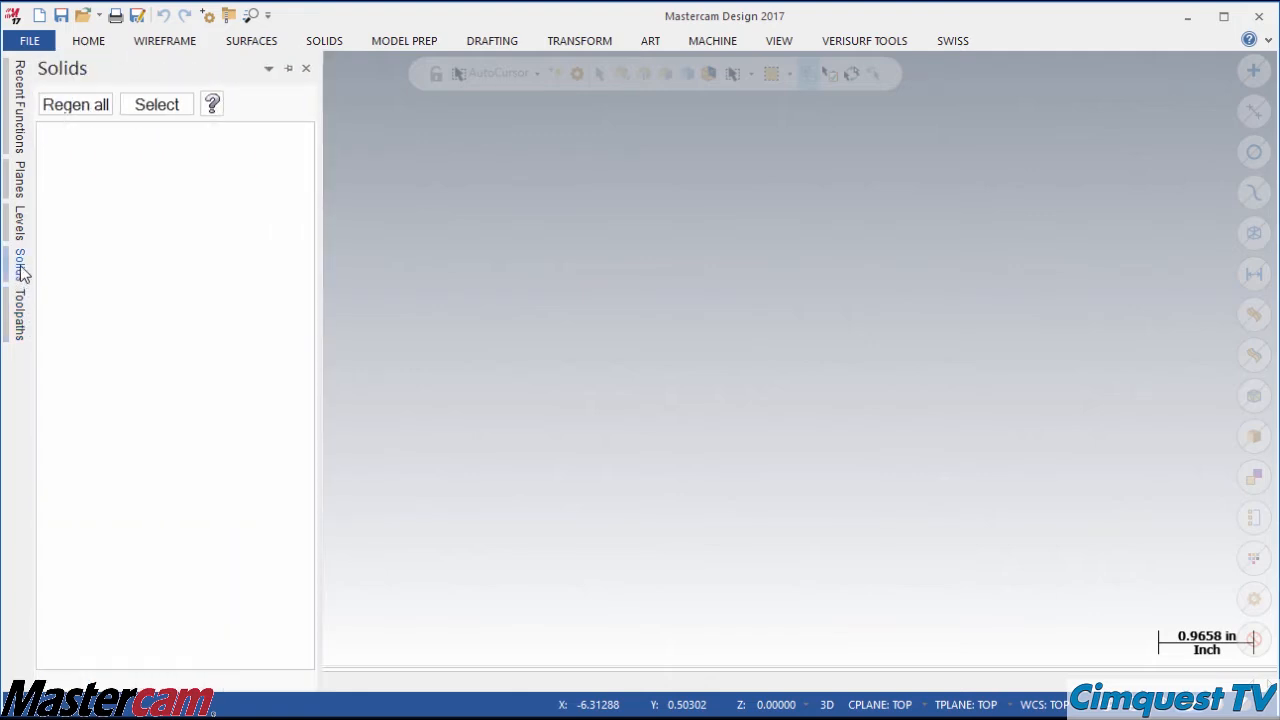
pyautogui.click(20, 216)
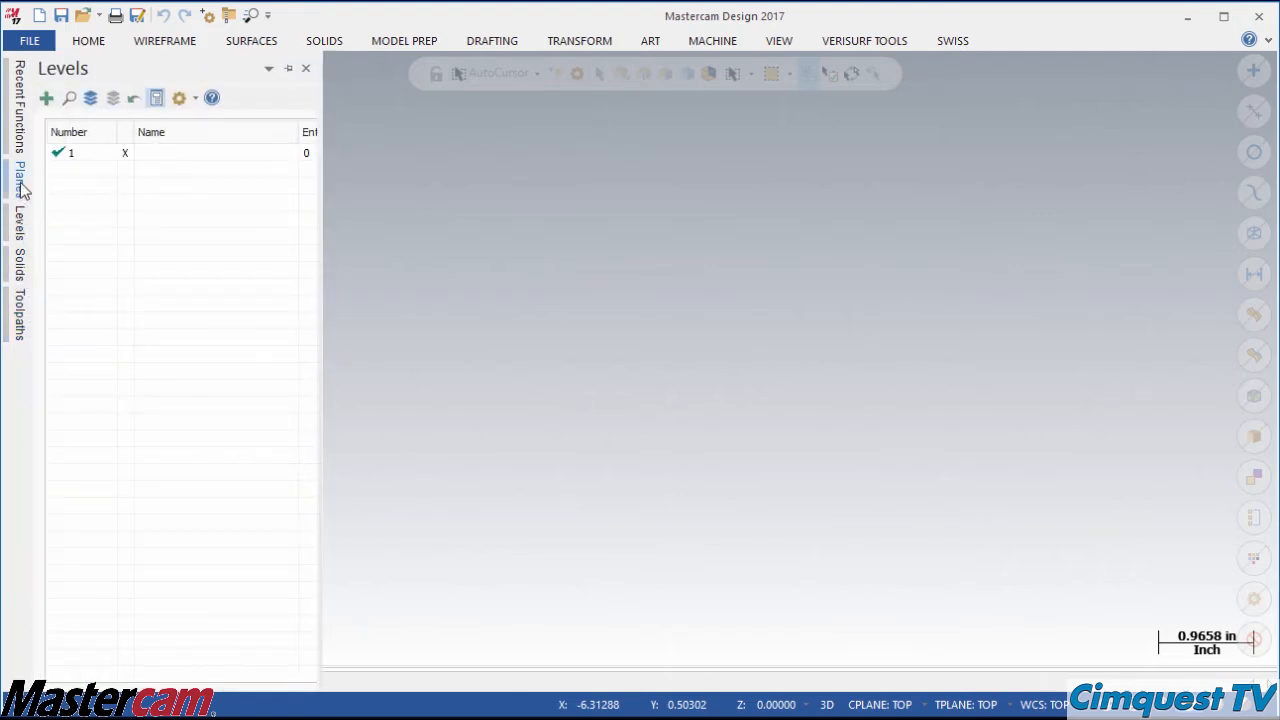
pyautogui.click(20, 176)
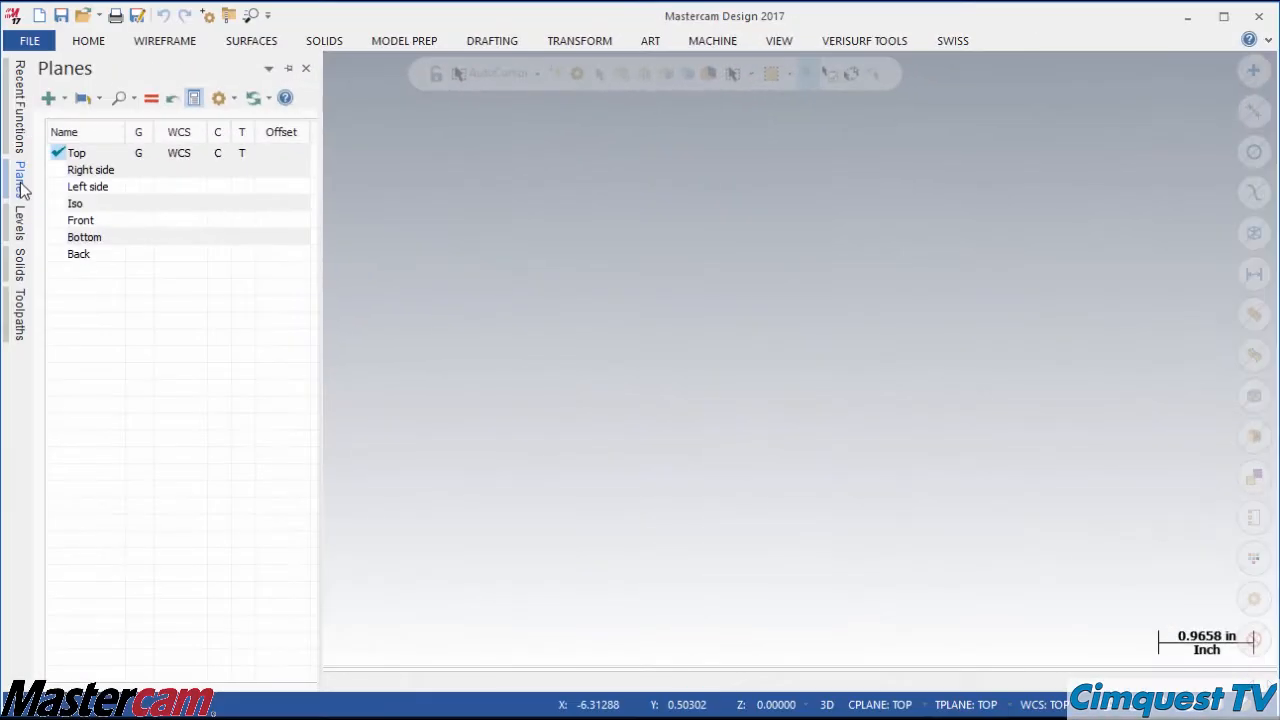
pyautogui.click(76, 152)
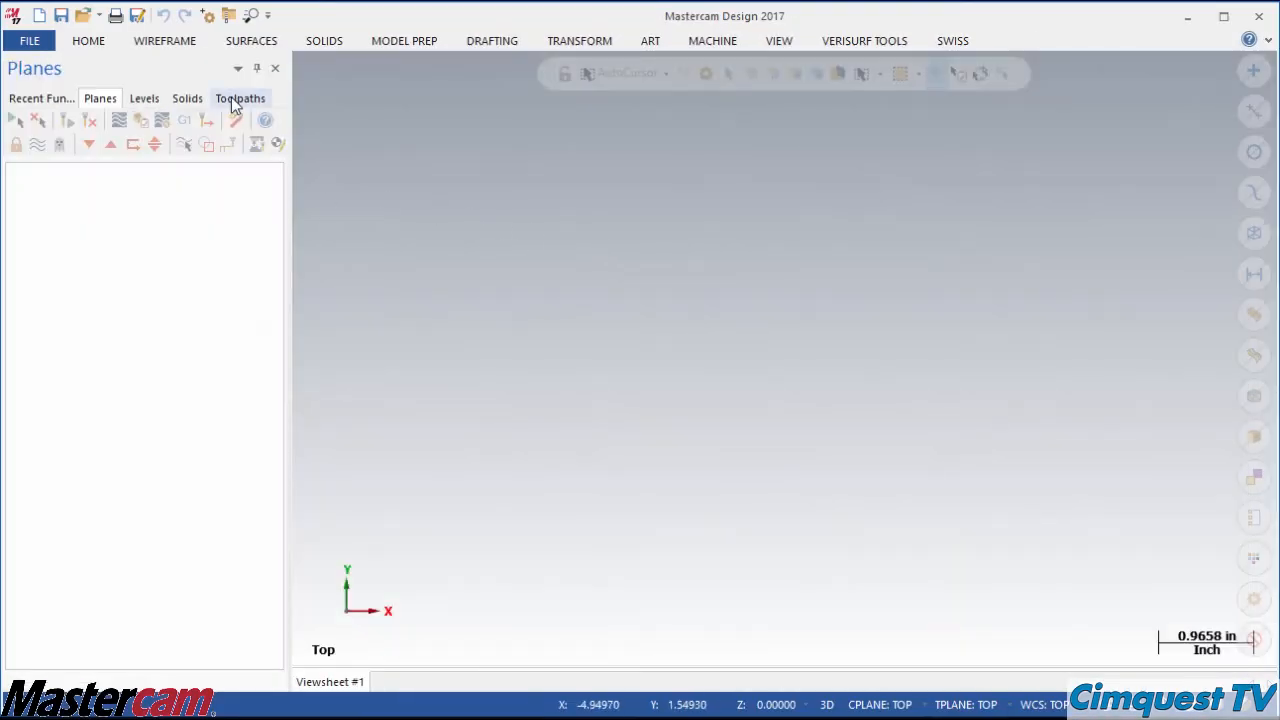
# Step: Bring up the Toolpaths manager, then fly out the auto-hidden Levels tab from the left margin
pyautogui.click(240, 98)
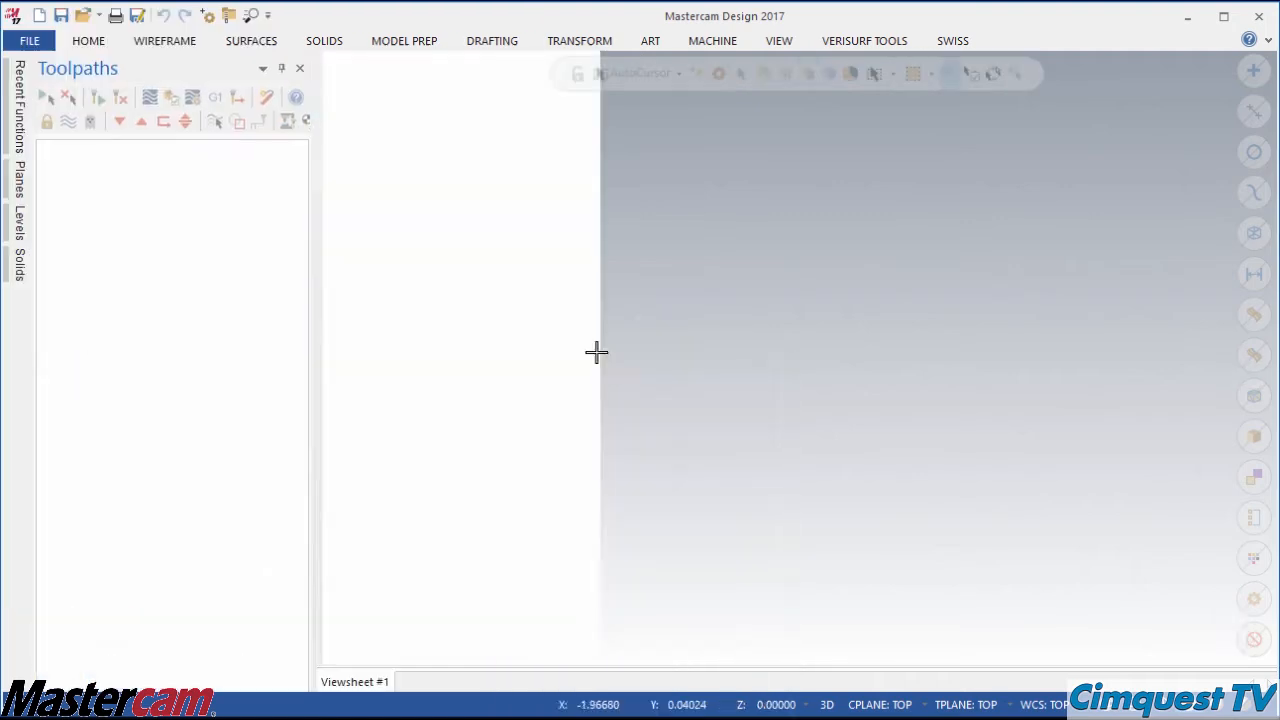
pyautogui.click(20, 216)
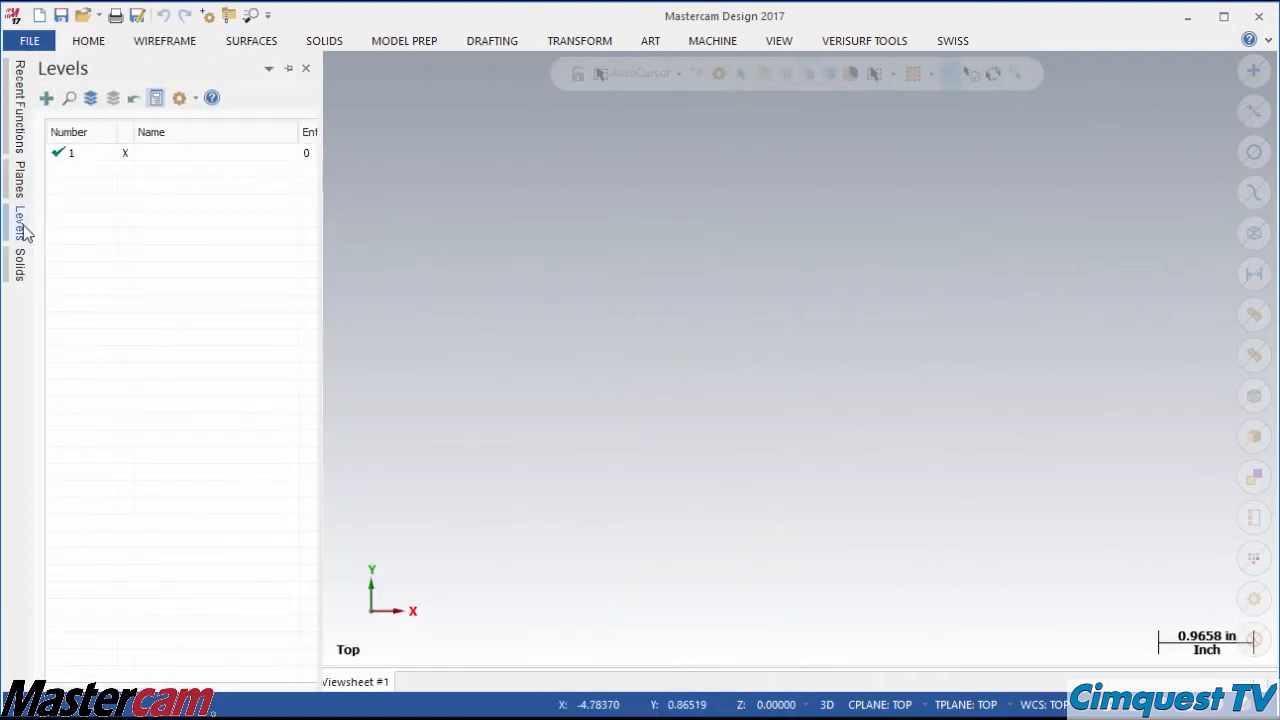